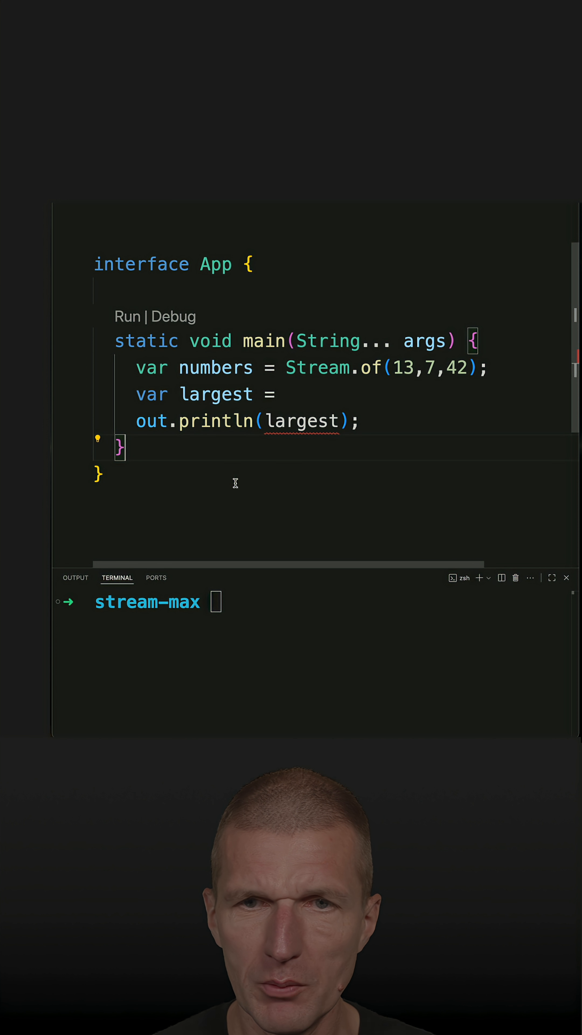
Step: Assign largest = numbers.max(Integer::compareTo) via completions and enter java app.java in the terminal
type("nu")
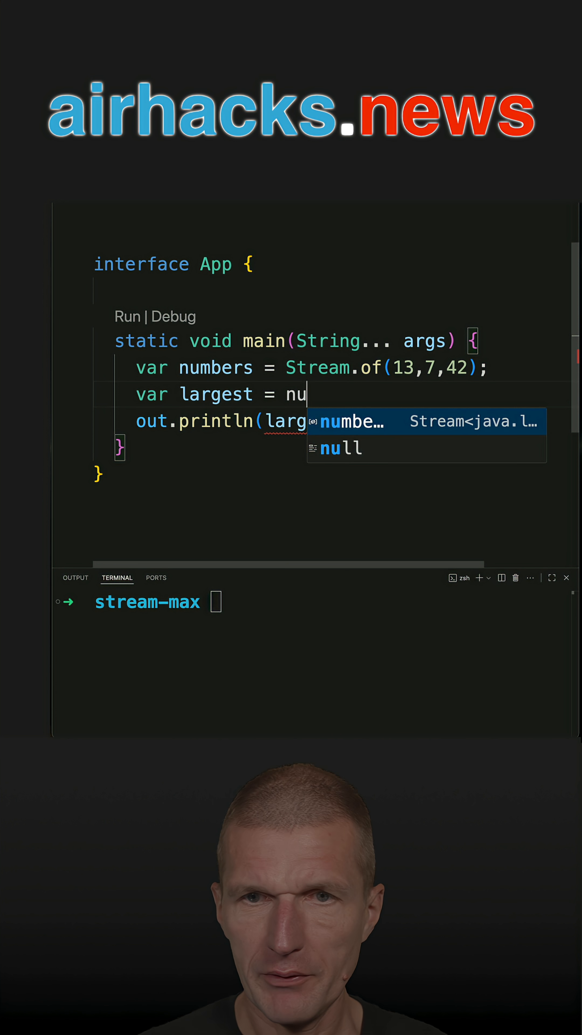
type("numbers.")
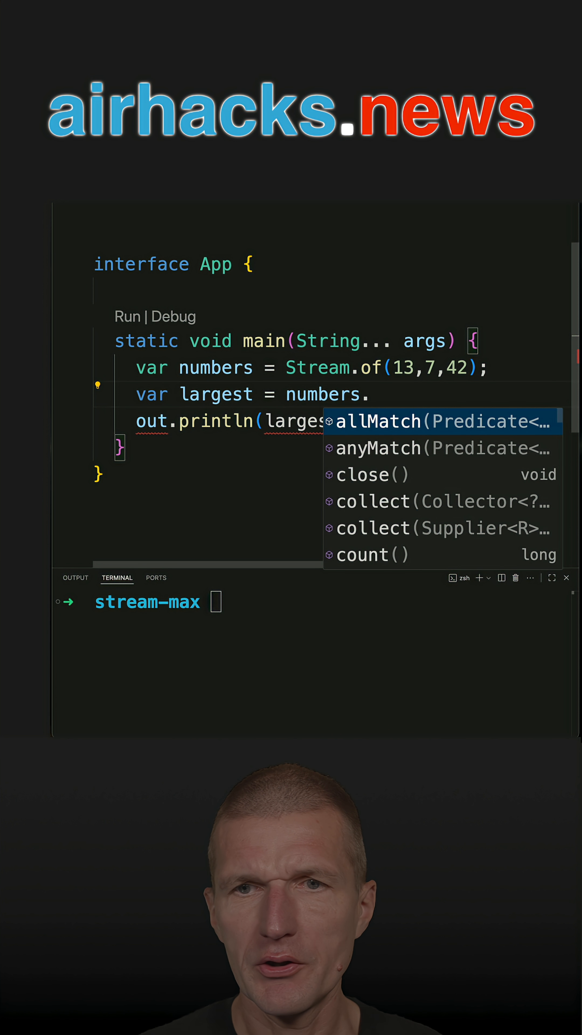
type("max(null);")
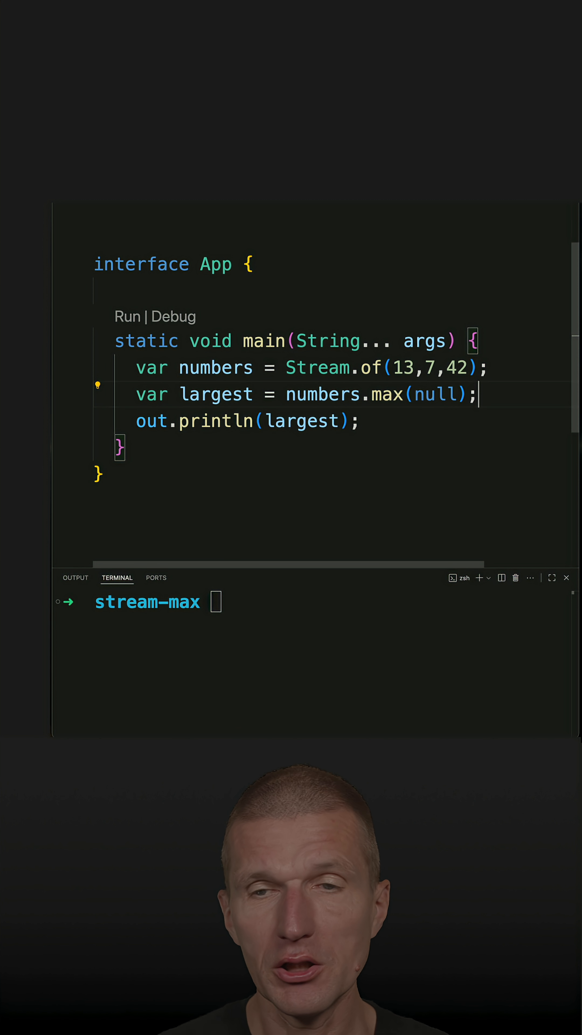
double_click(434, 394)
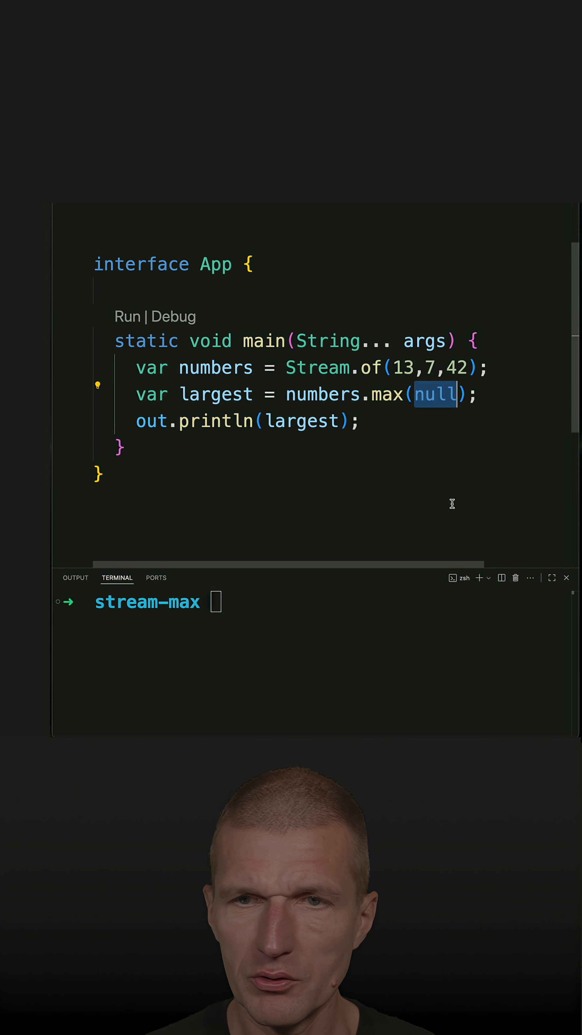
type("INt")
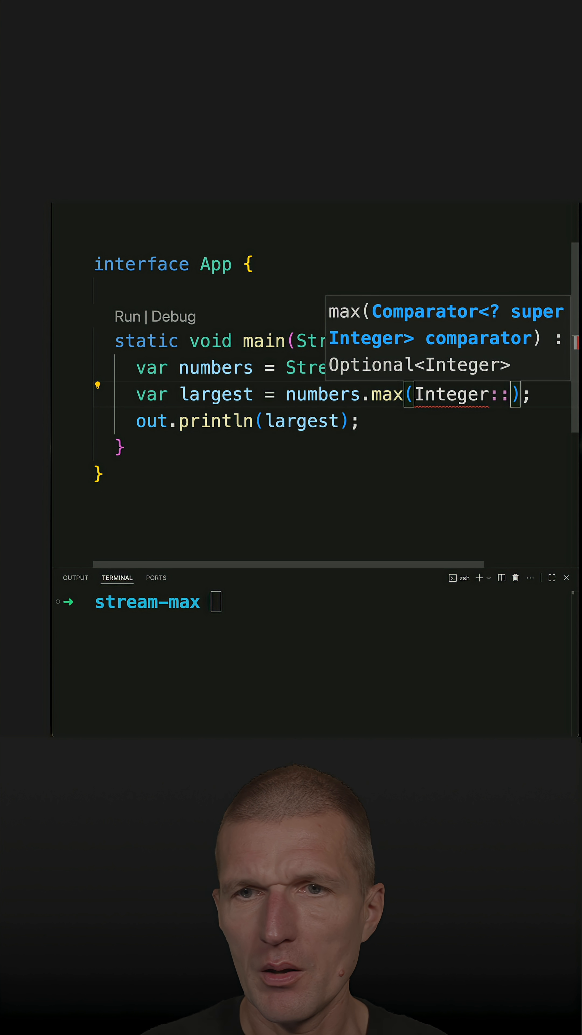
type("compareTo")
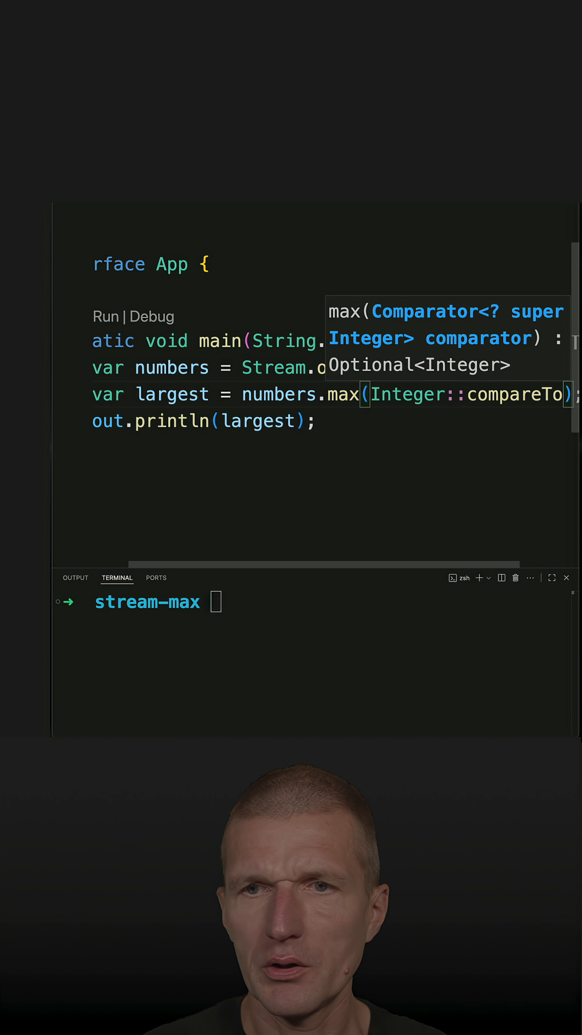
type("java app.java")
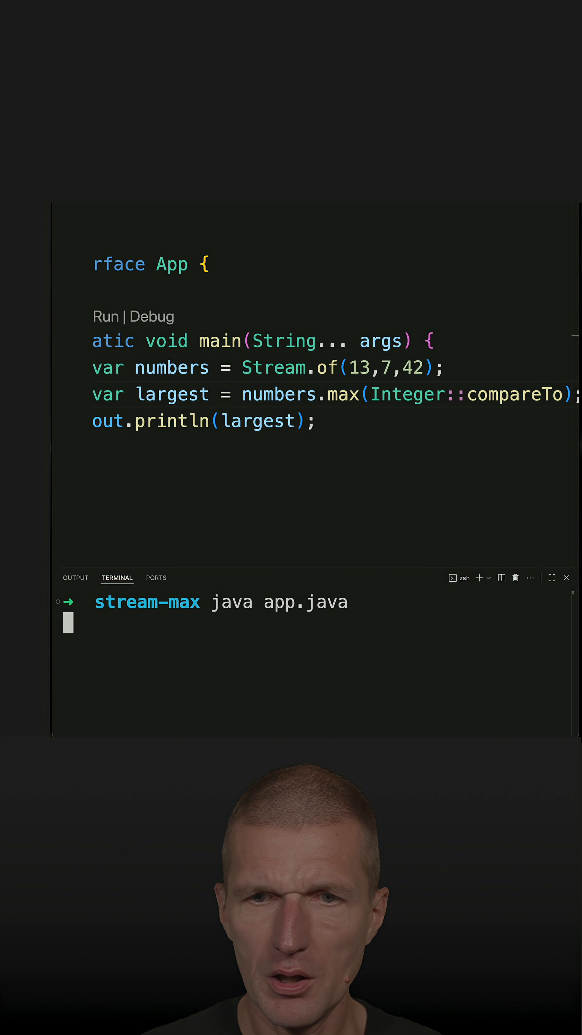
Step: Run the program to print Optional[42], then append .get() to largest in the println
key("Return")
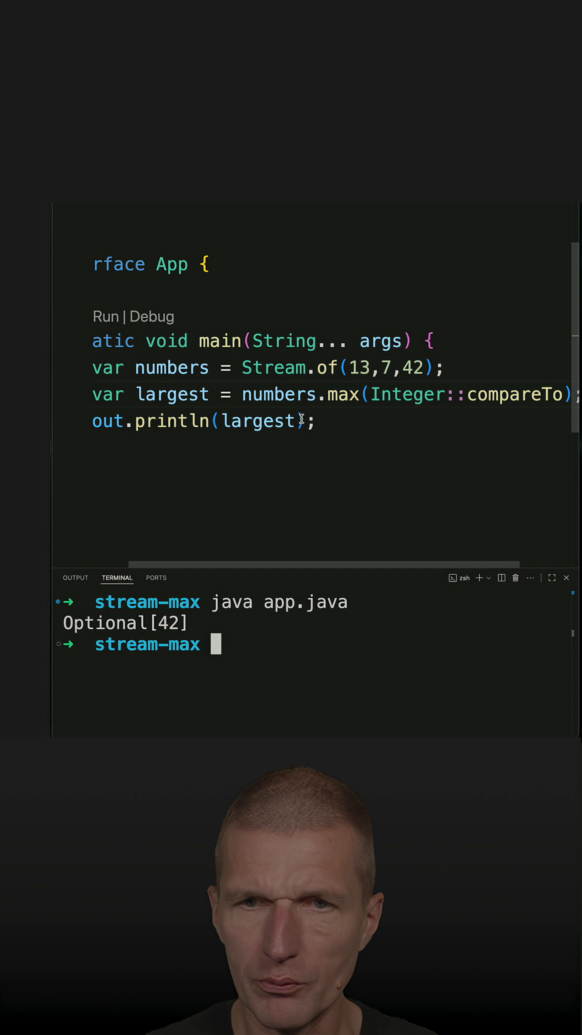
type(".get(")
type("java app.java")
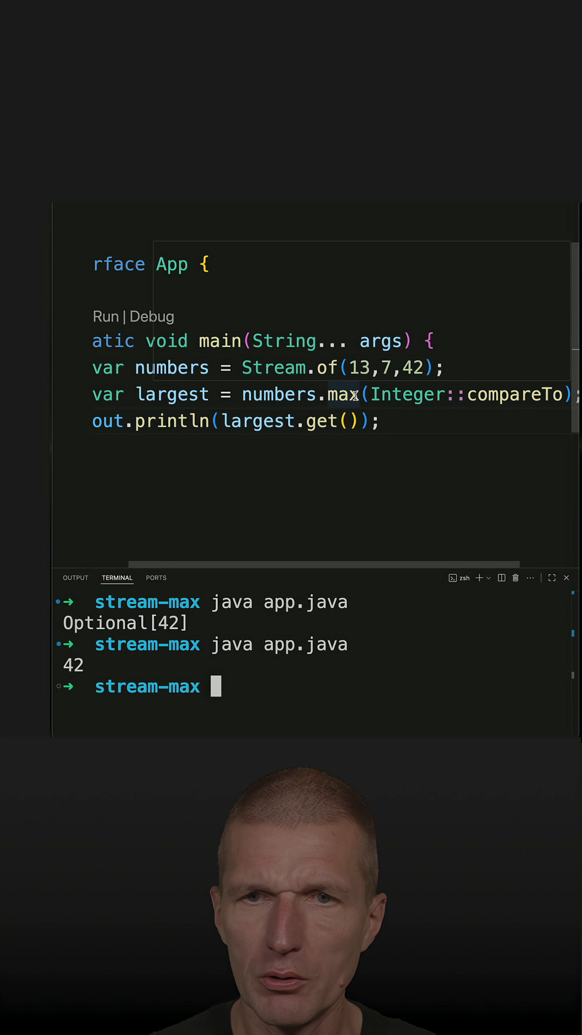
Step: Switch max to min, rename largest to smallest, and rerun so the terminal prints 7
type("min")
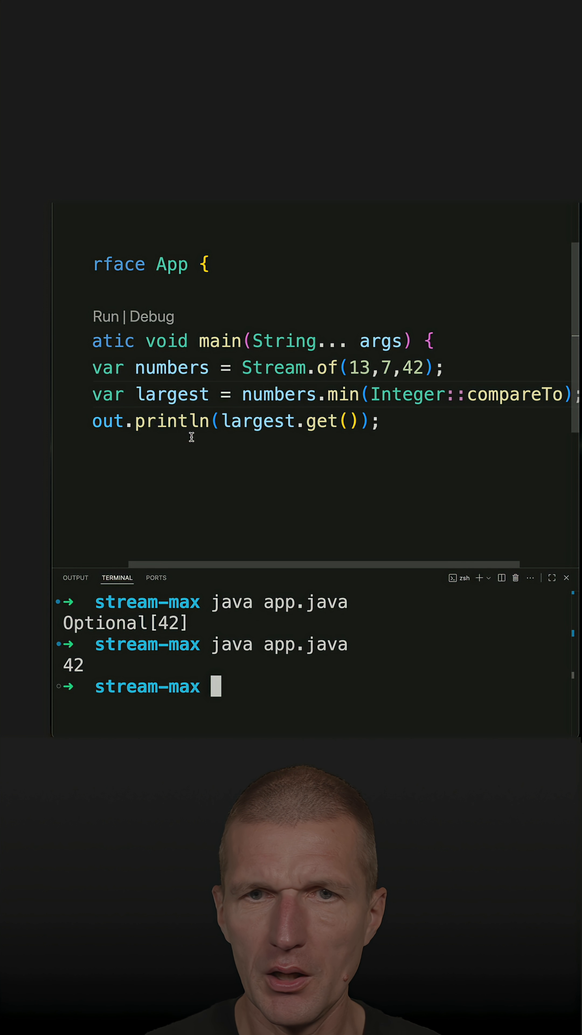
mouse_move(170, 420)
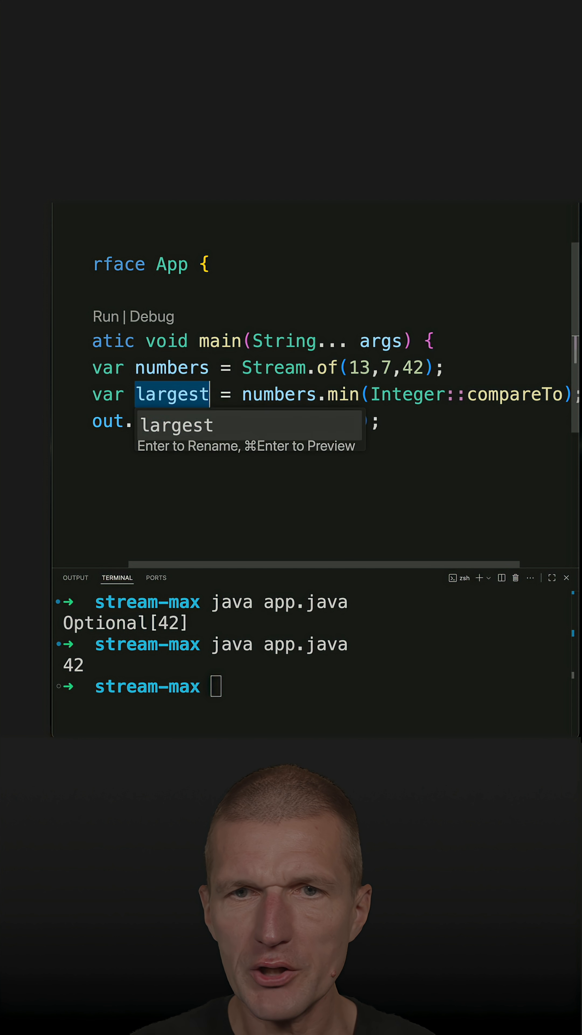
type("smalle")
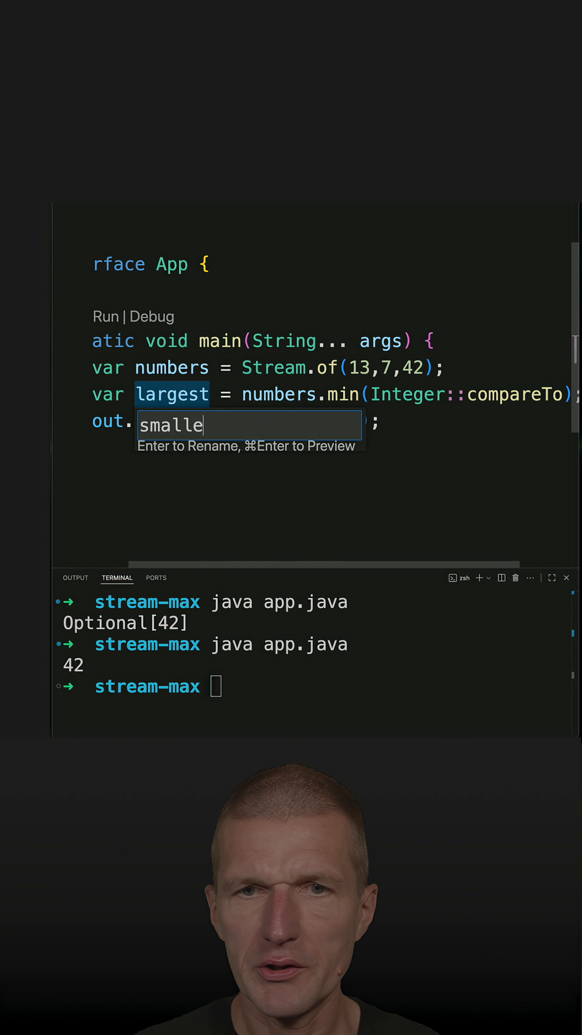
key("Return")
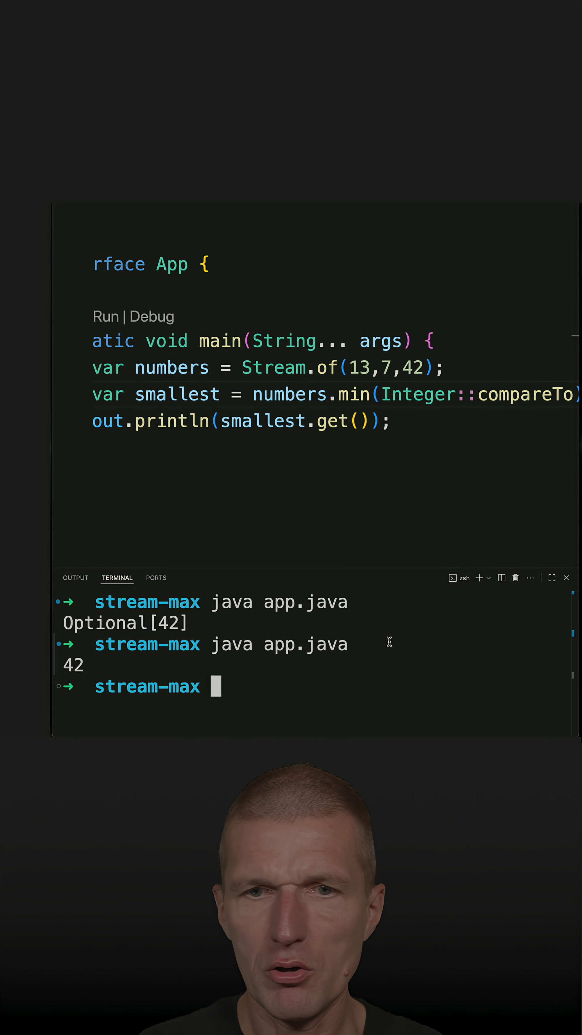
key("Return")
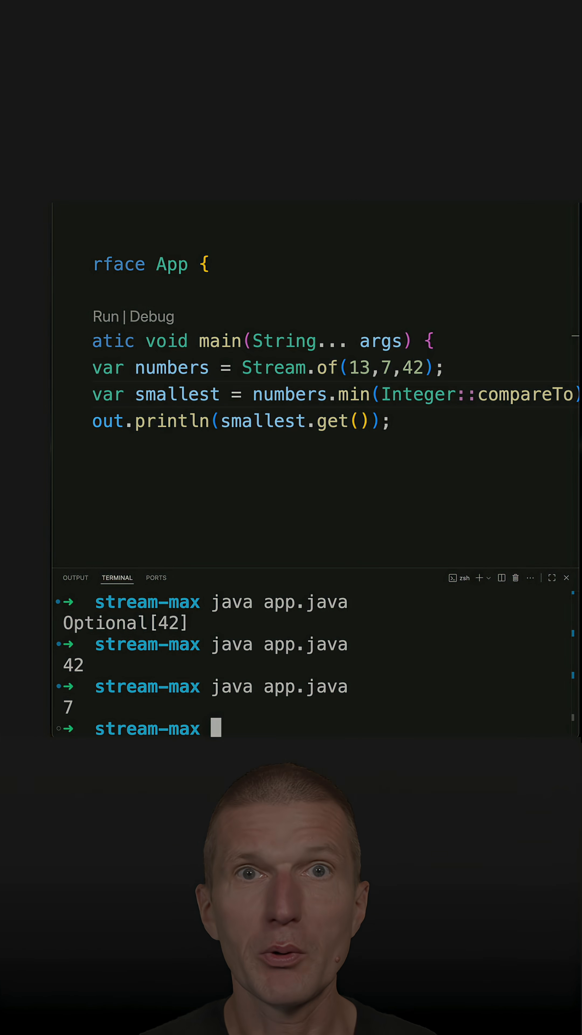